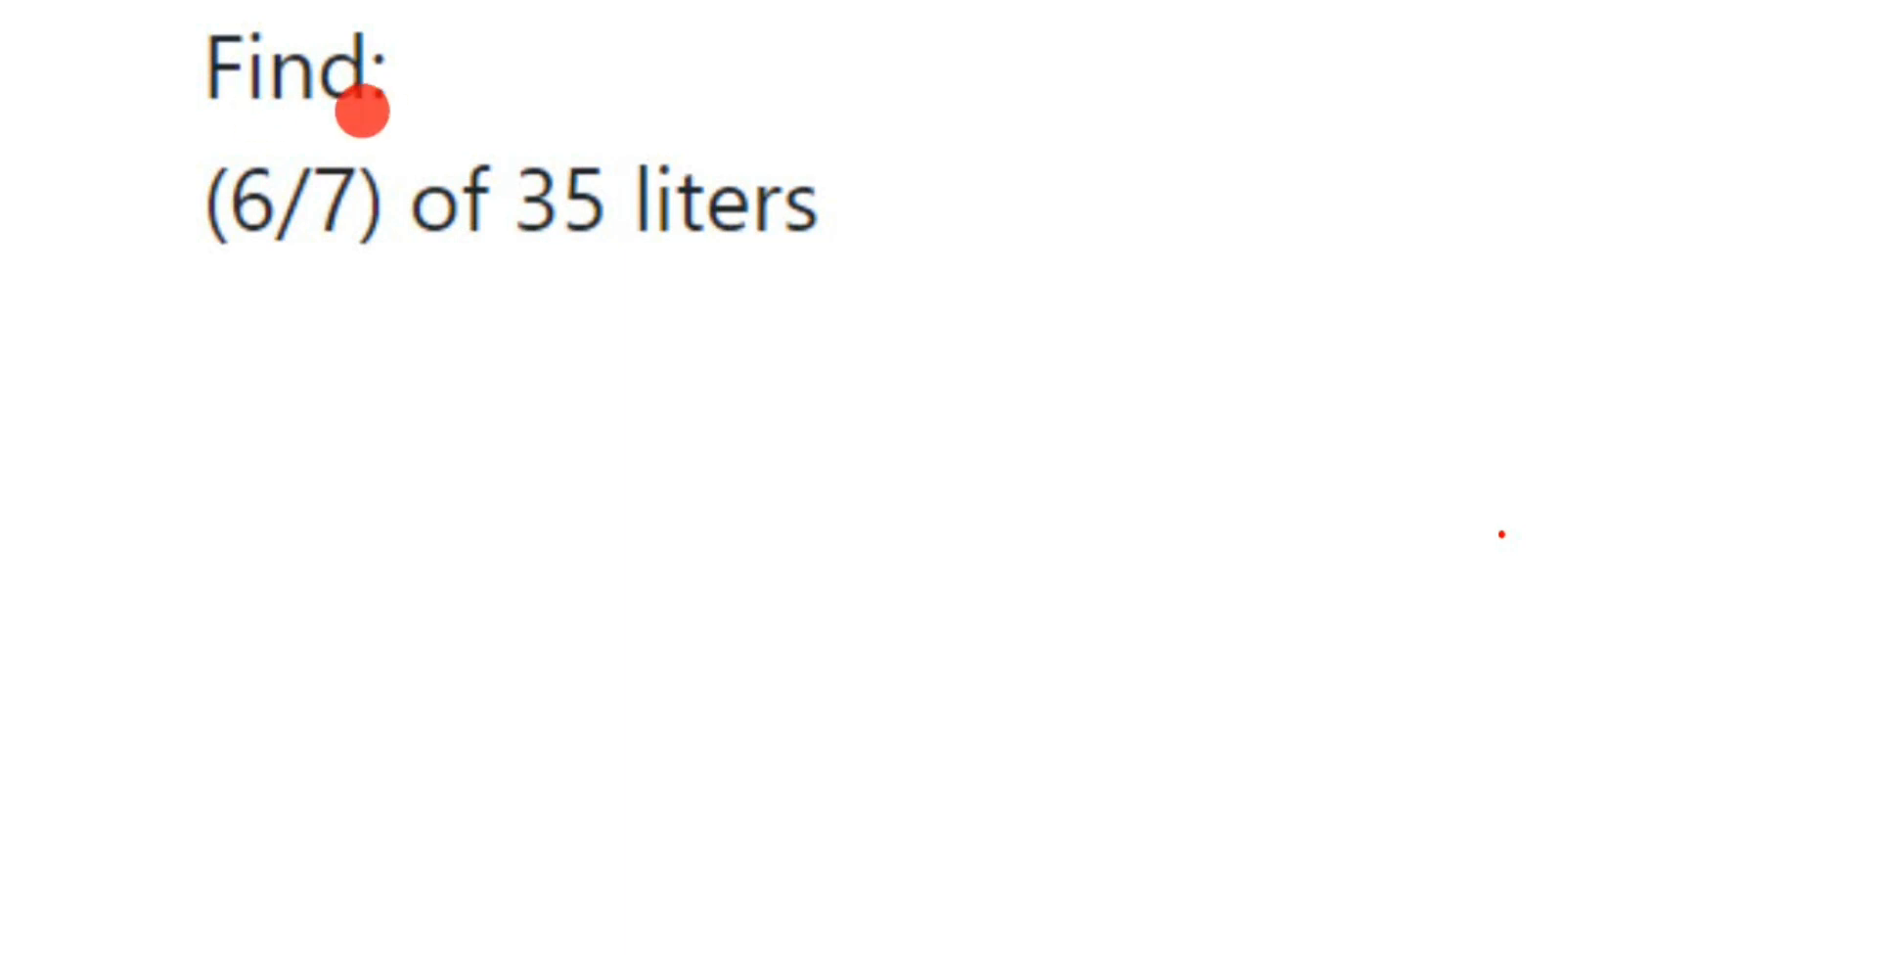
mouse_move(773, 284)
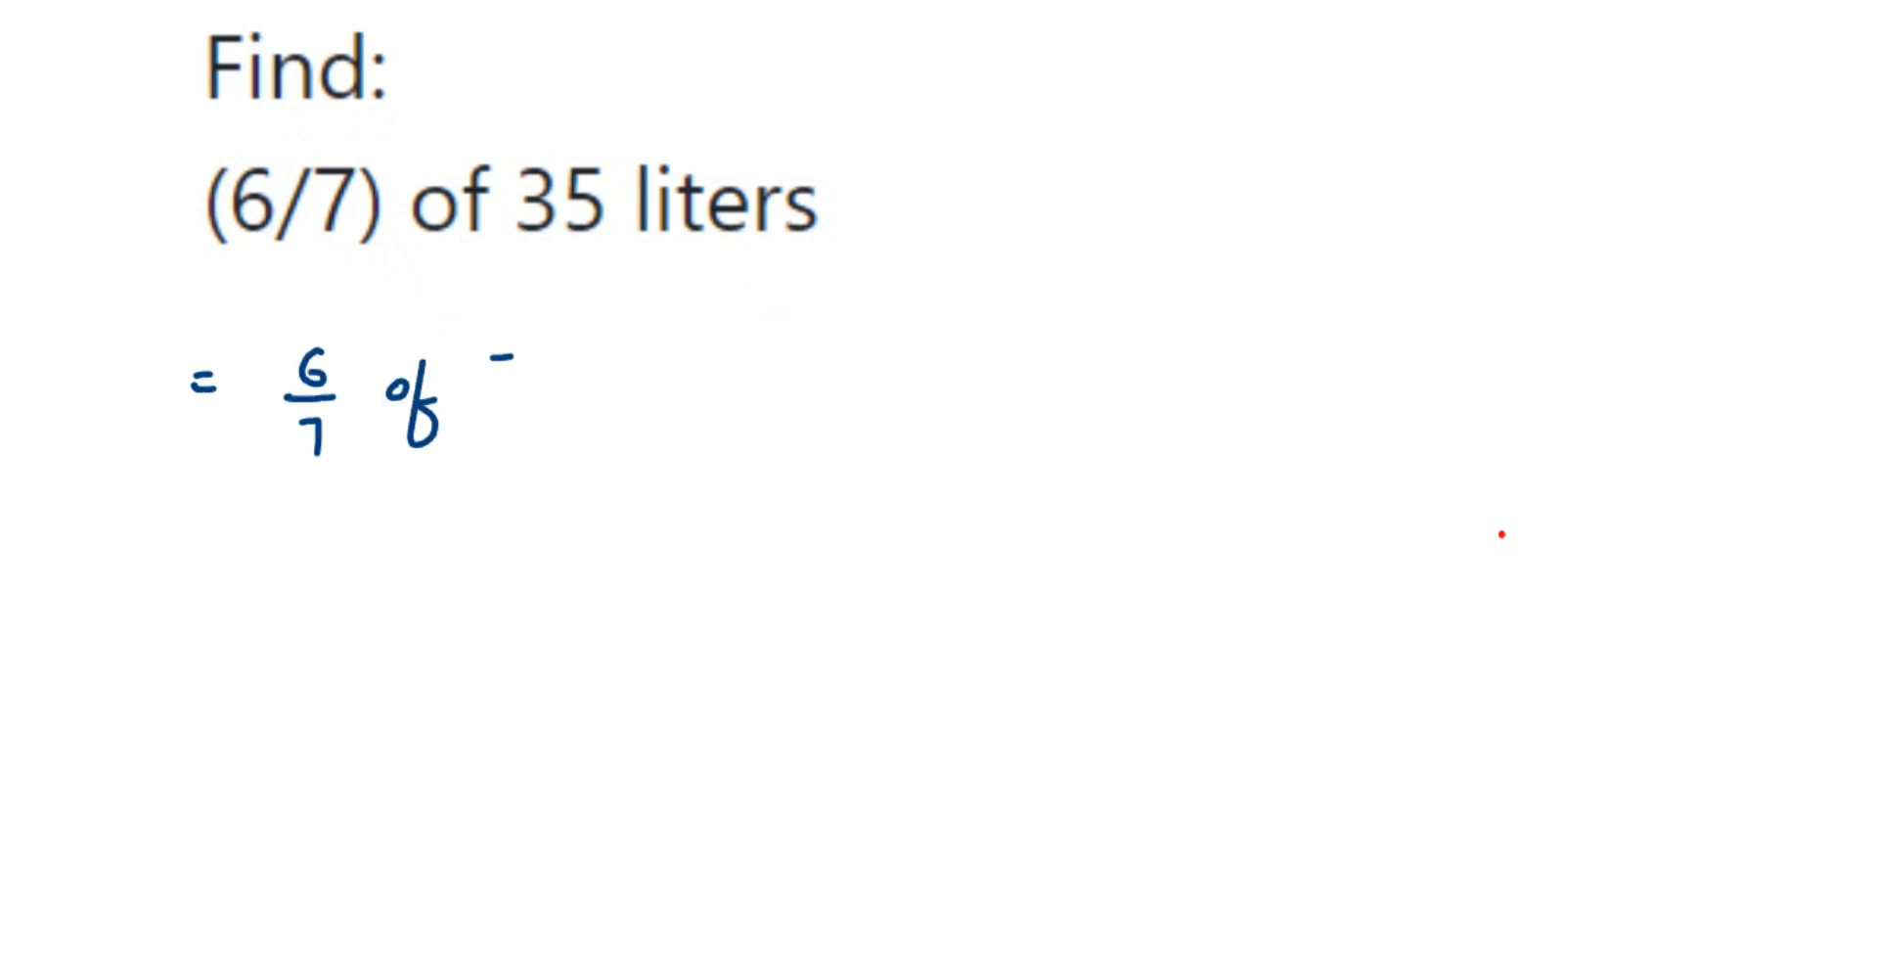
- Complete '= 6/7 of 35l' and write '= 6/7 × 35l' on the next line
type("35")
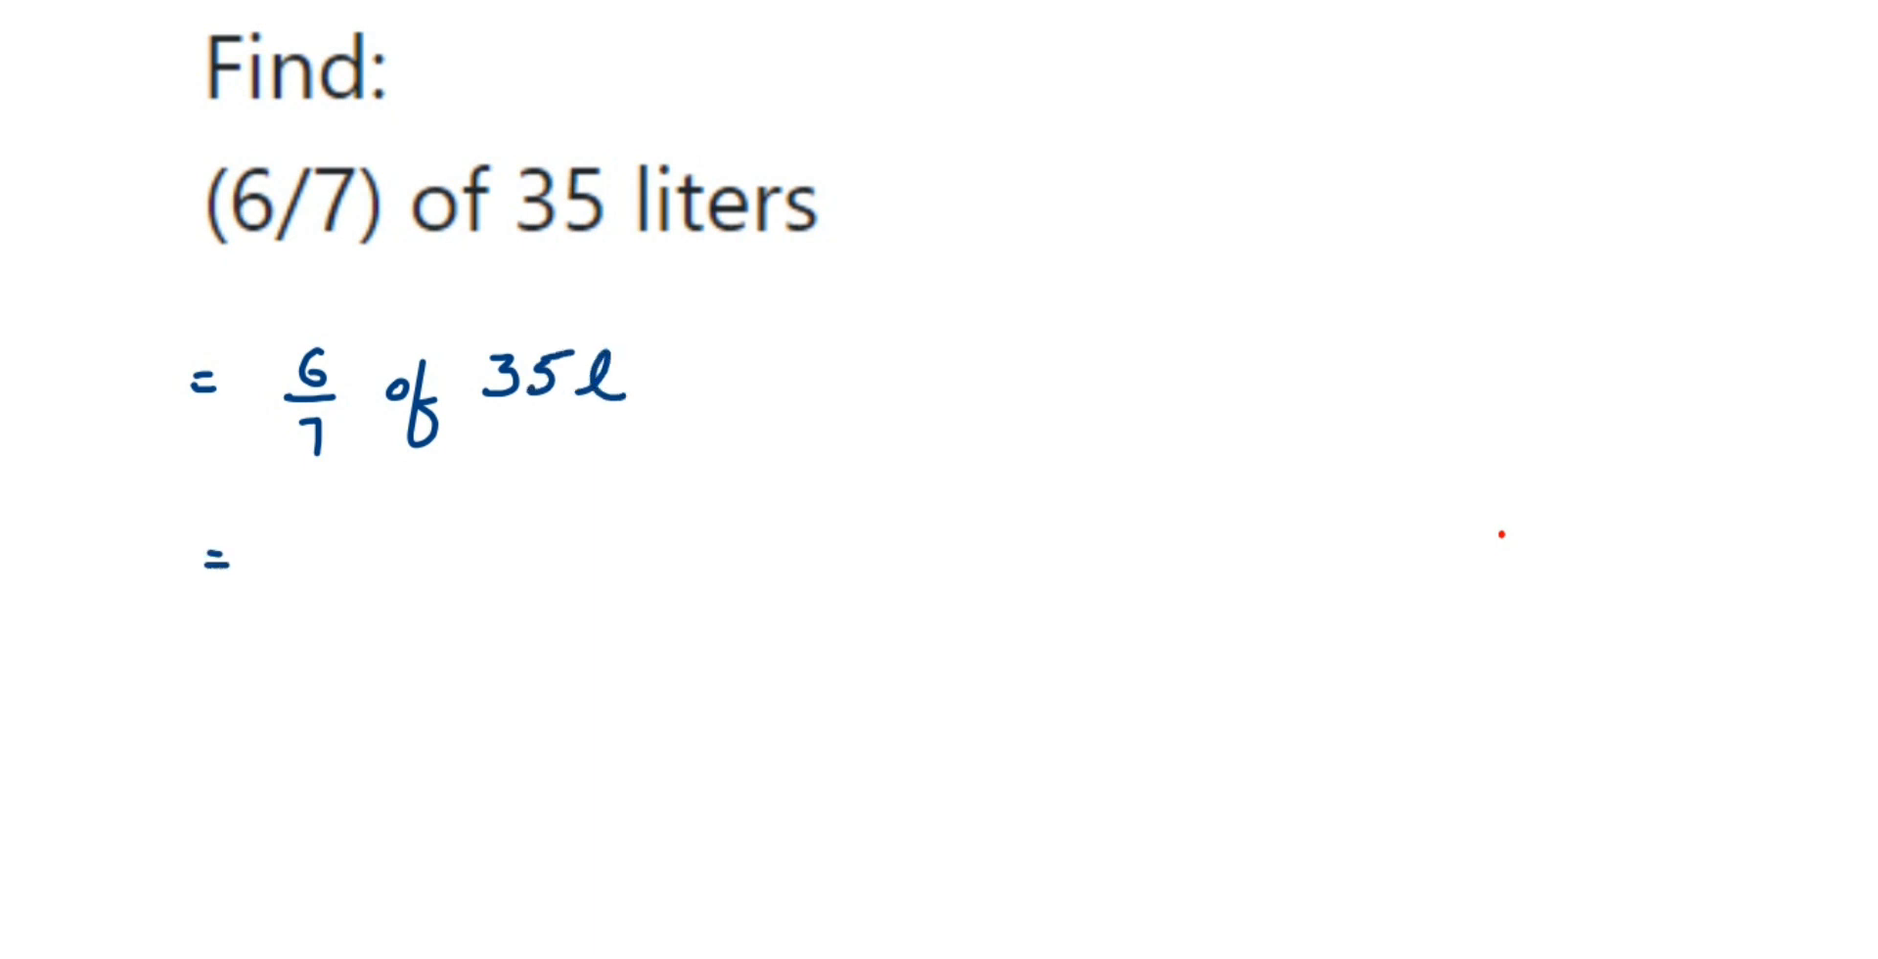
type("6/7")
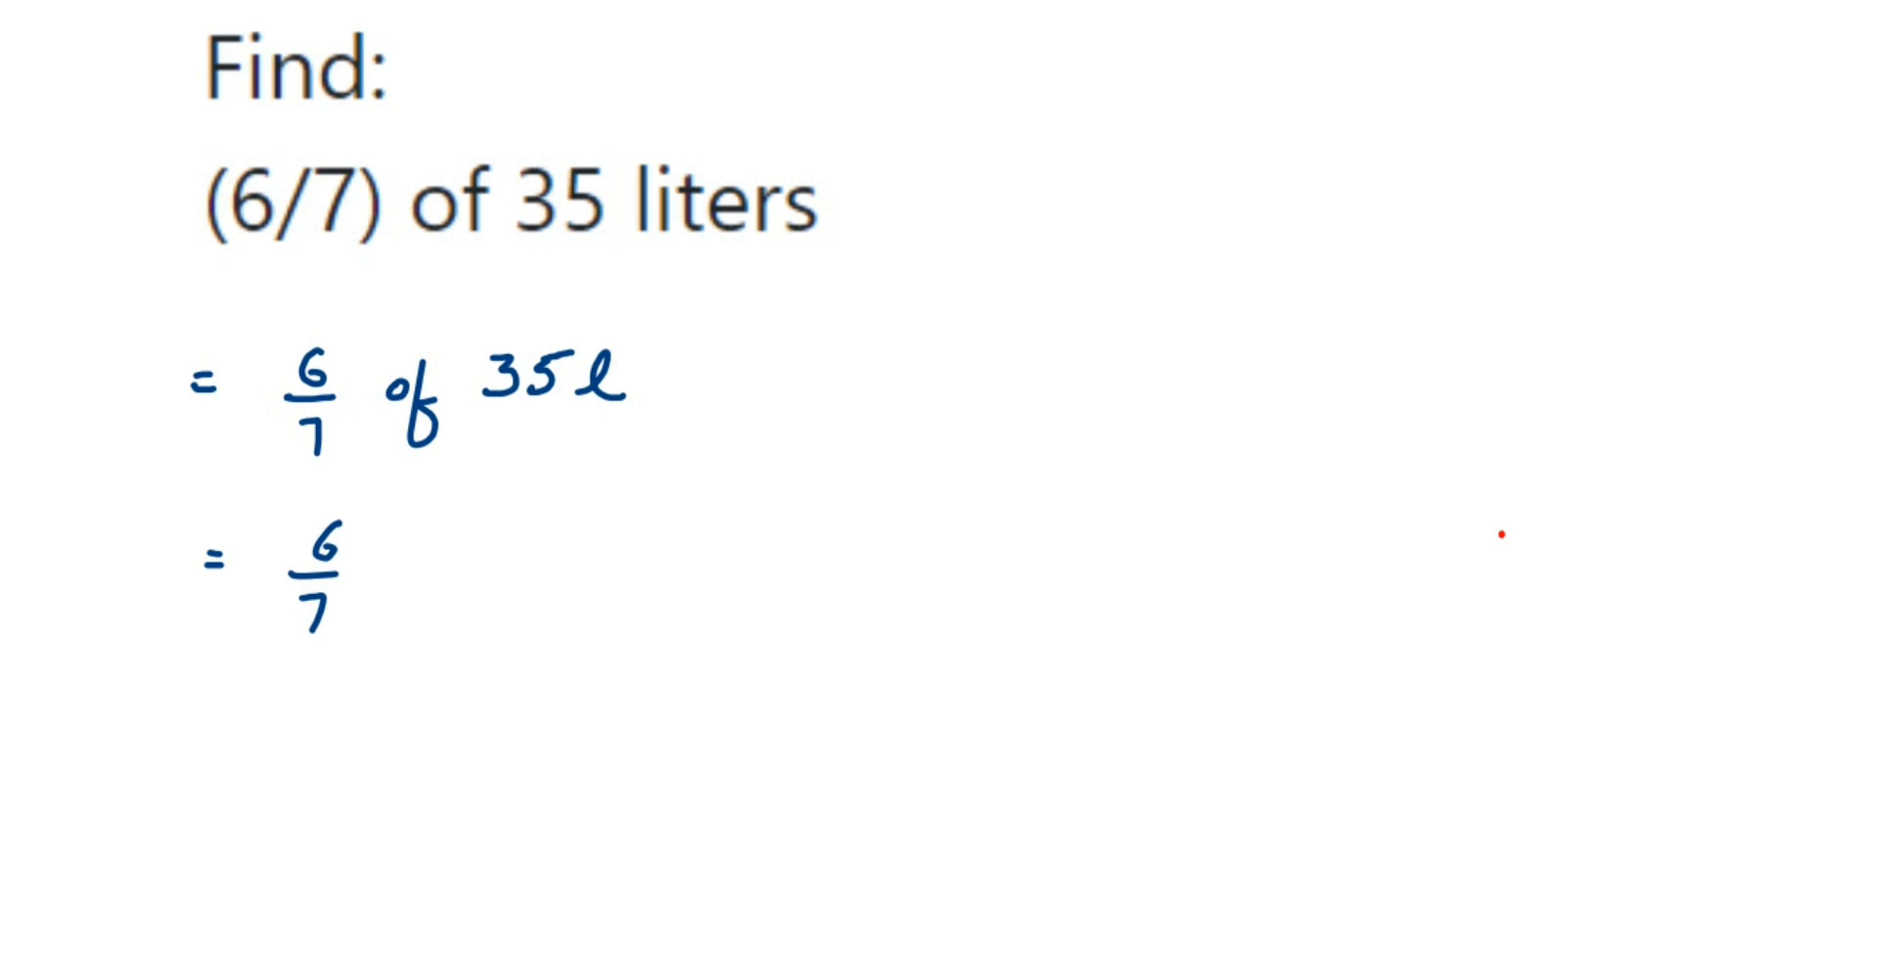
type("×")
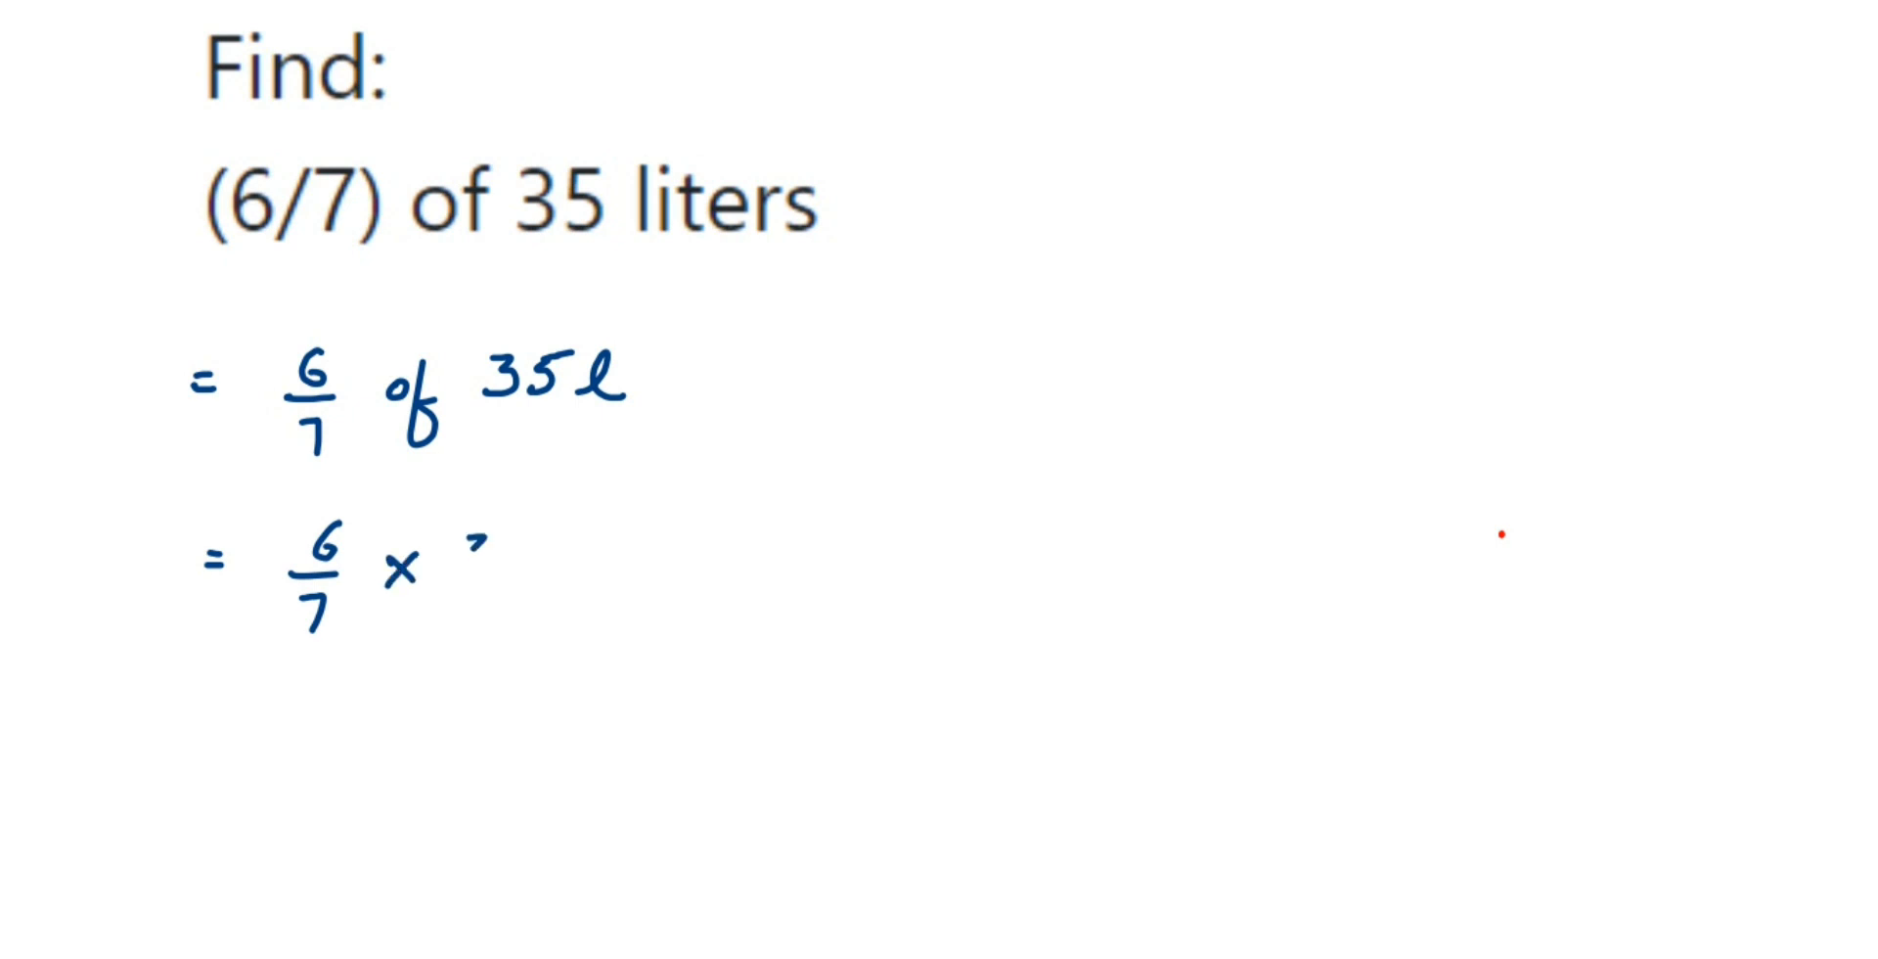
type("35l")
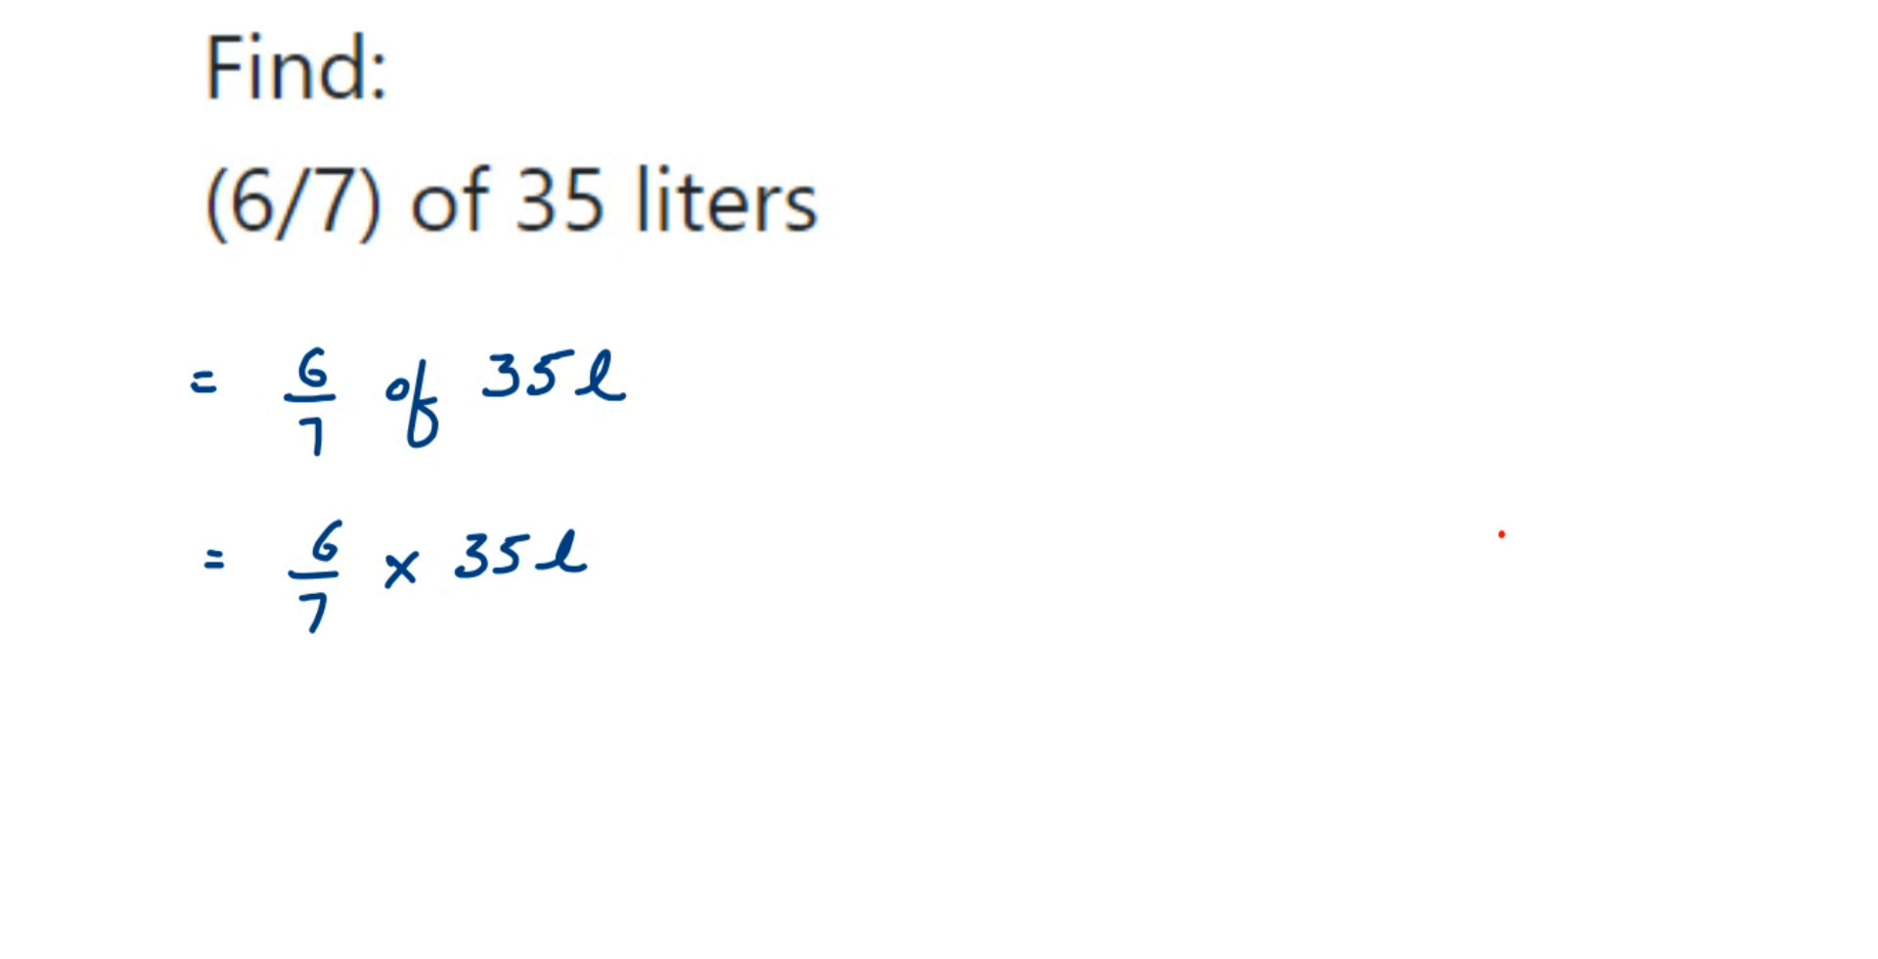
- Cancel 7 and 35 to 1 and 5, then write the answer '= 30l'
left_click_drag(282, 623, 359, 599)
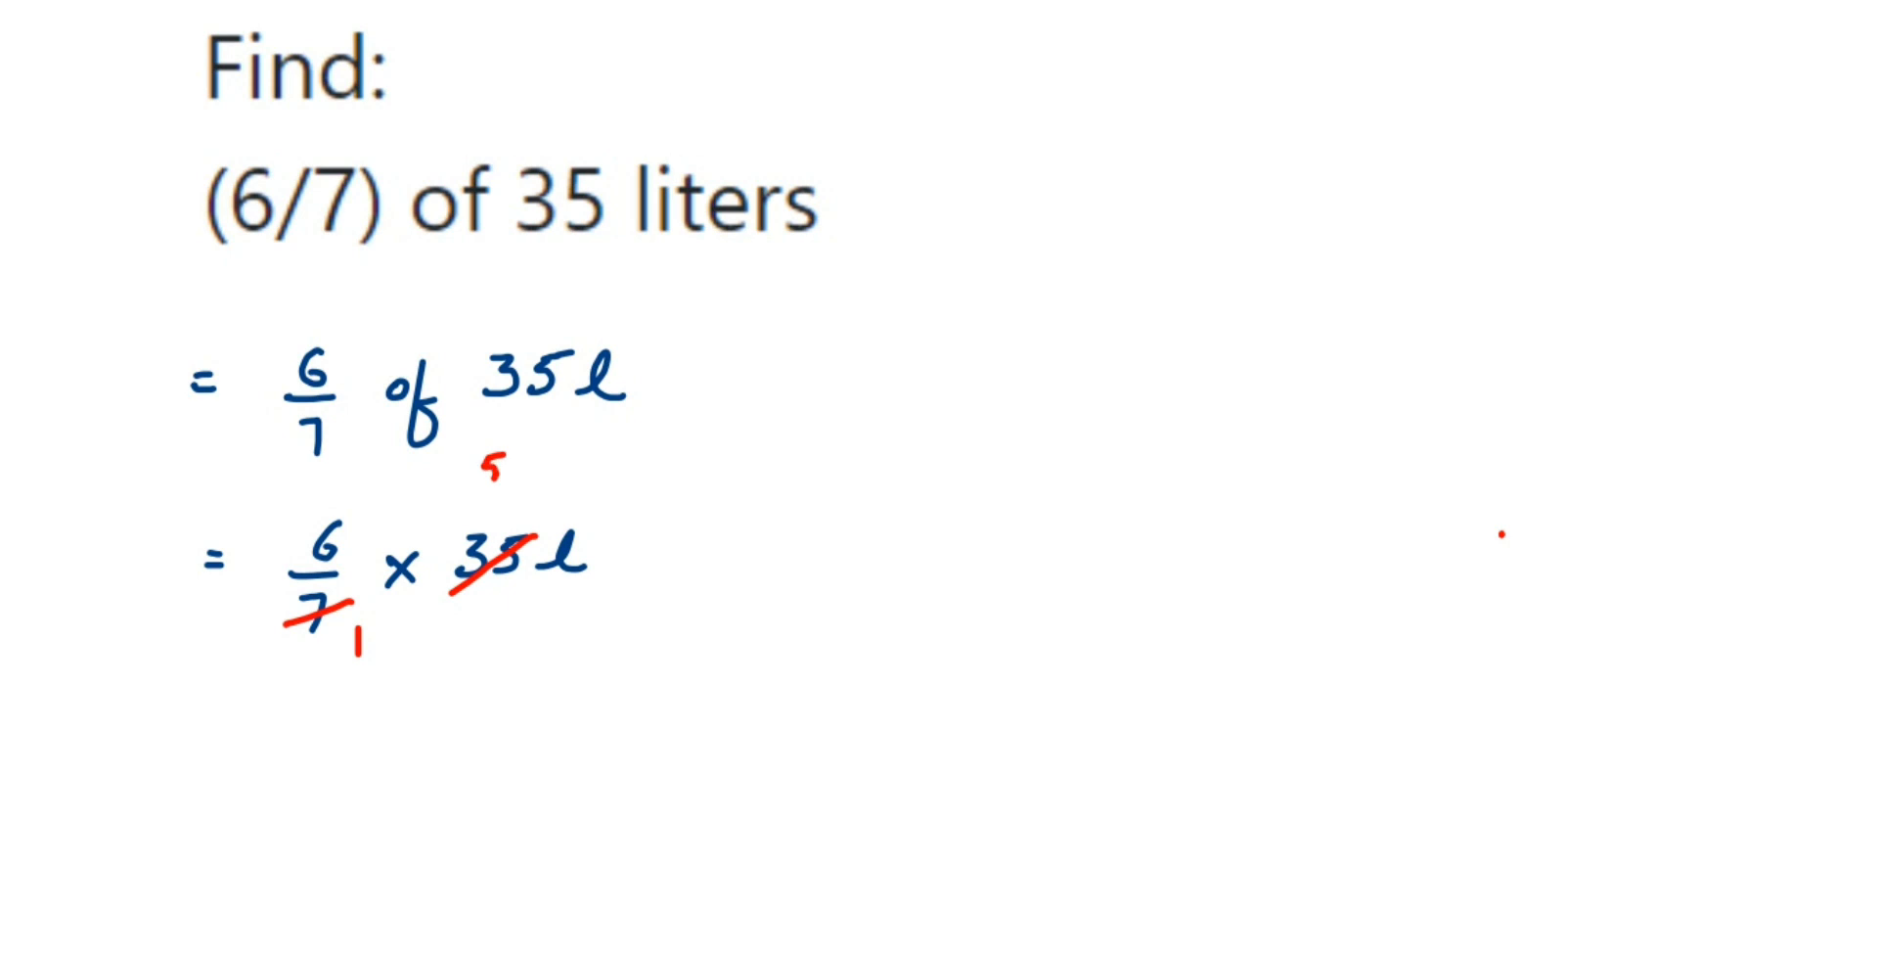
type("=")
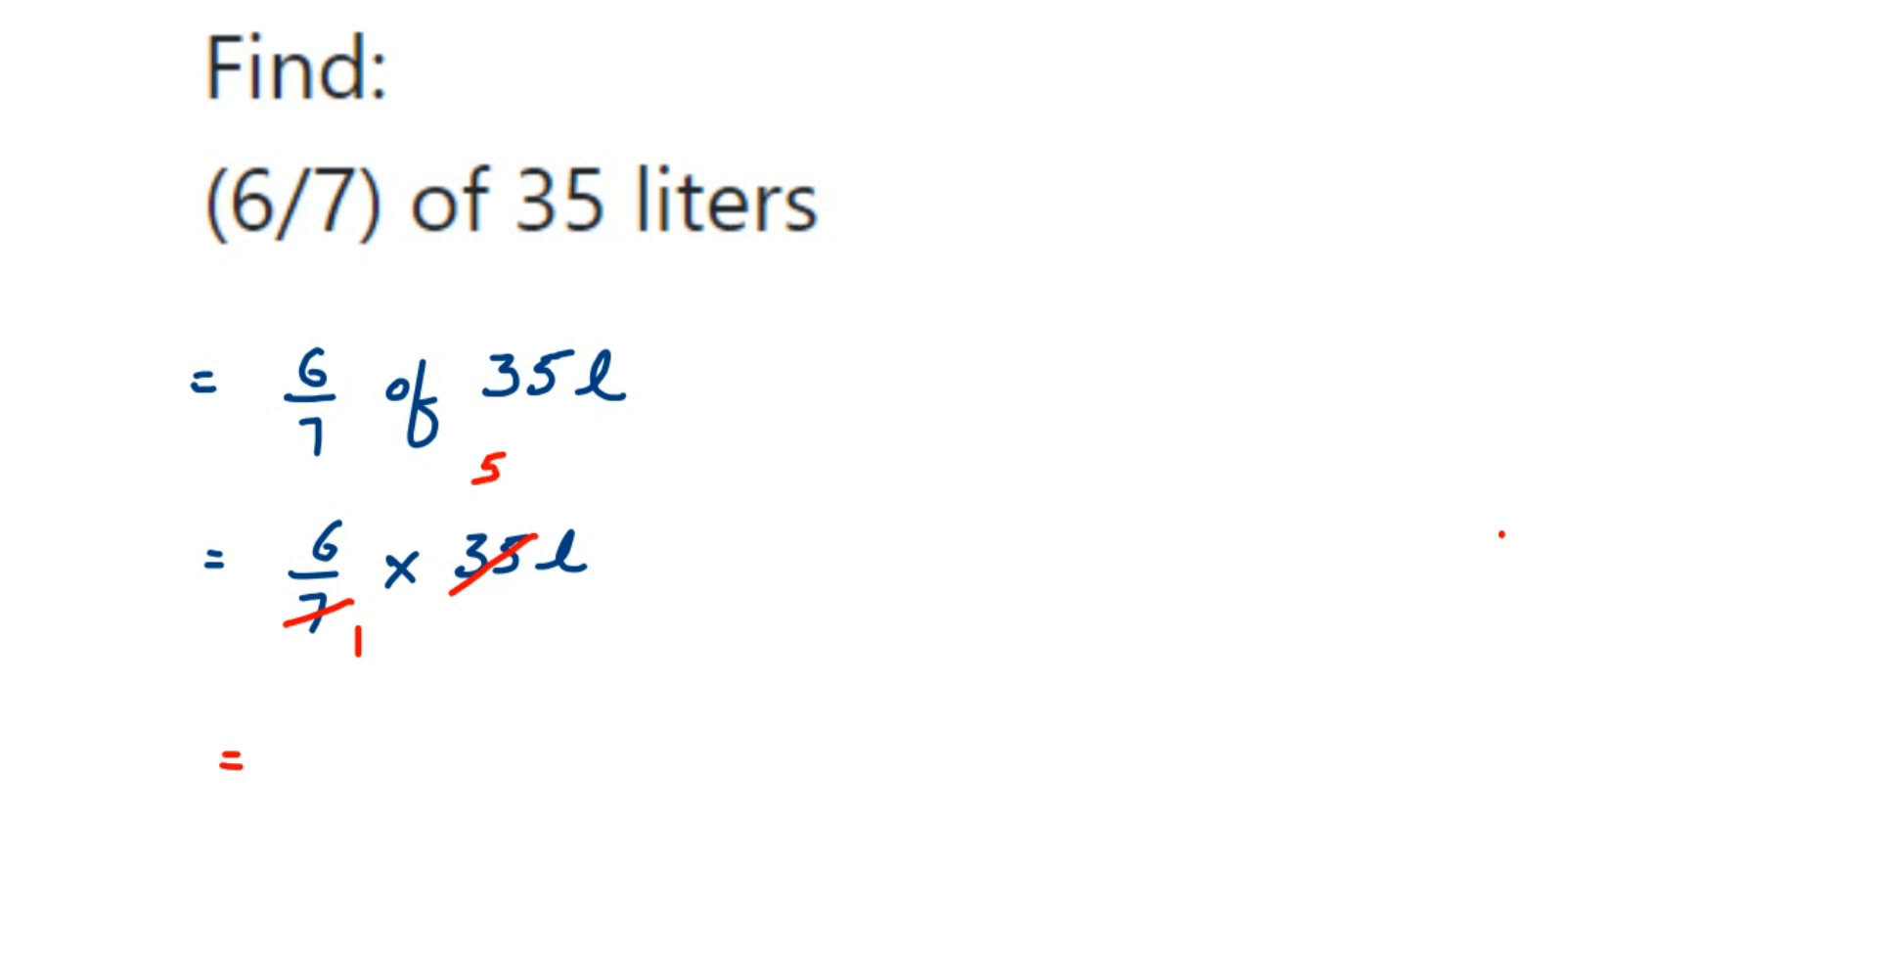
type("3")
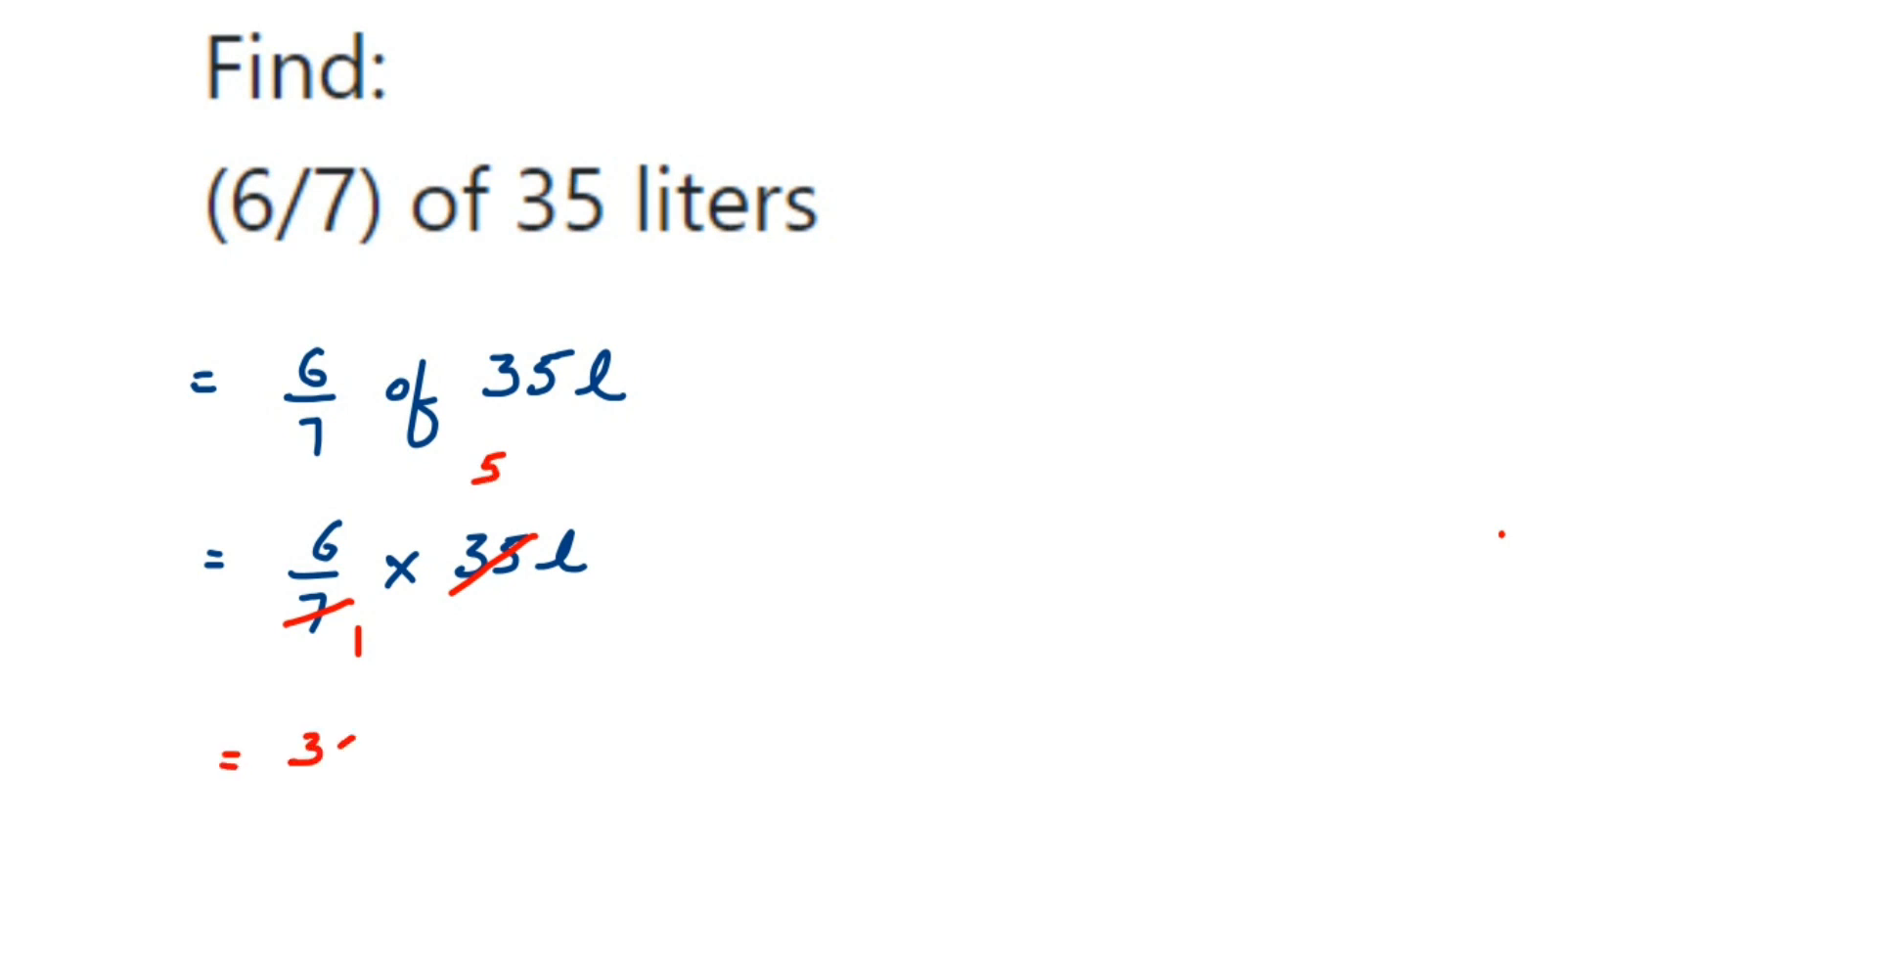
type("30ℓ")
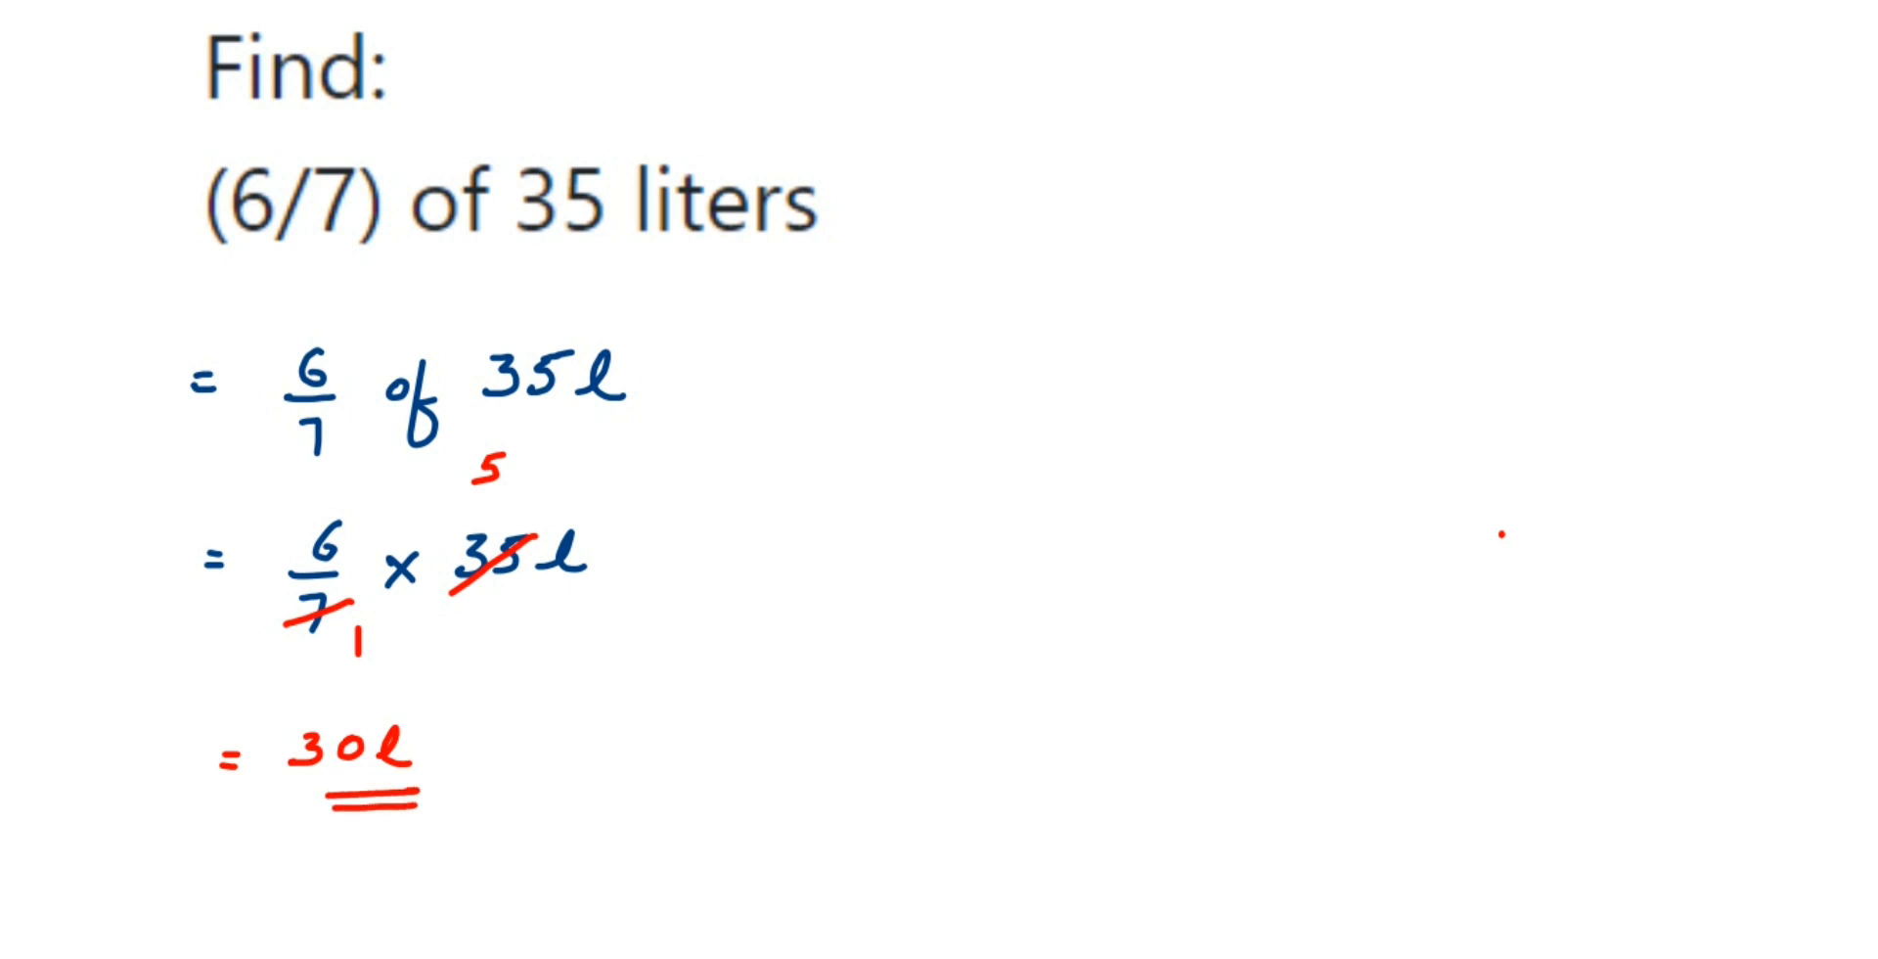